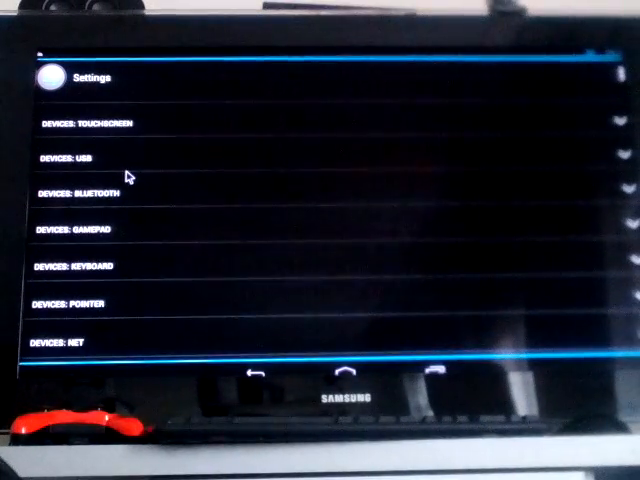
- Expand DEVICES: NET in Tincore Keymapper settings and tick Enable server to start it running
left_click(70, 340)
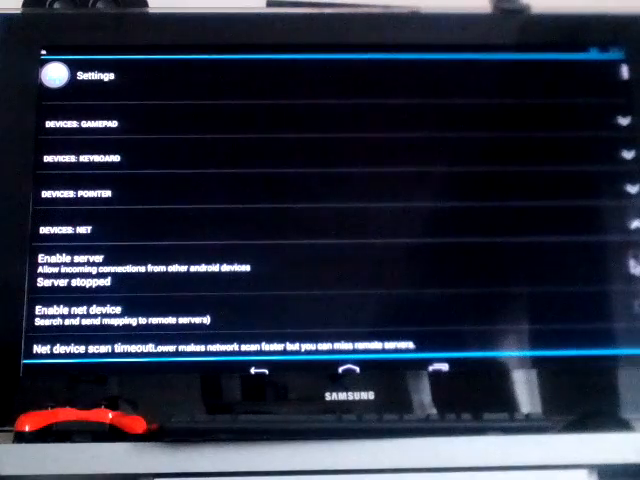
left_click(67, 258)
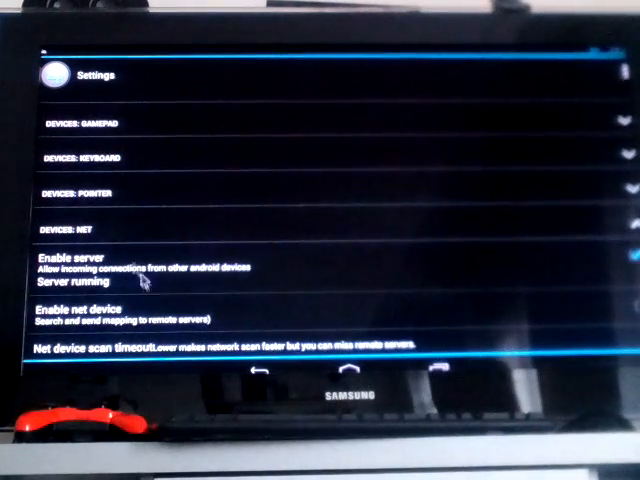